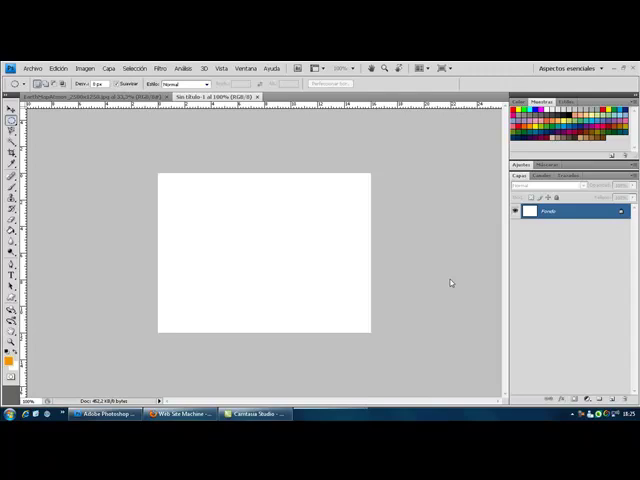
mouse_move(422, 258)
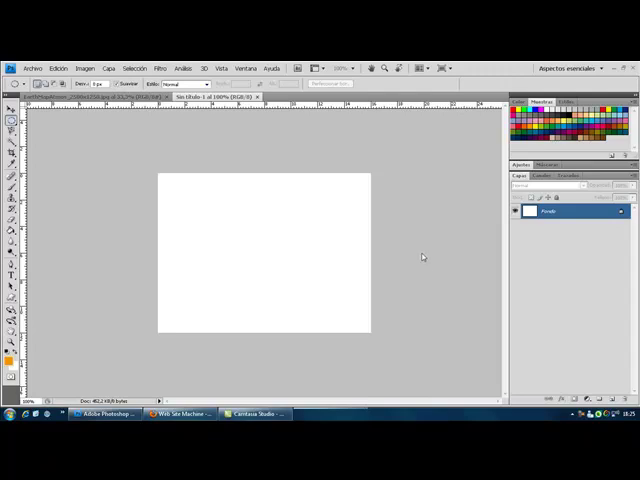
mouse_move(140, 176)
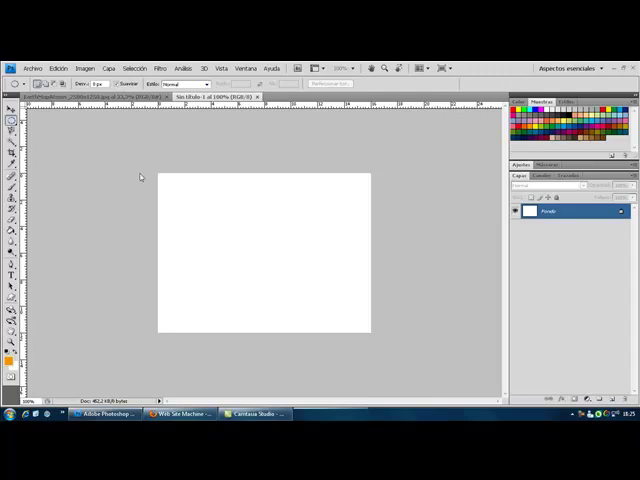
mouse_move(164, 246)
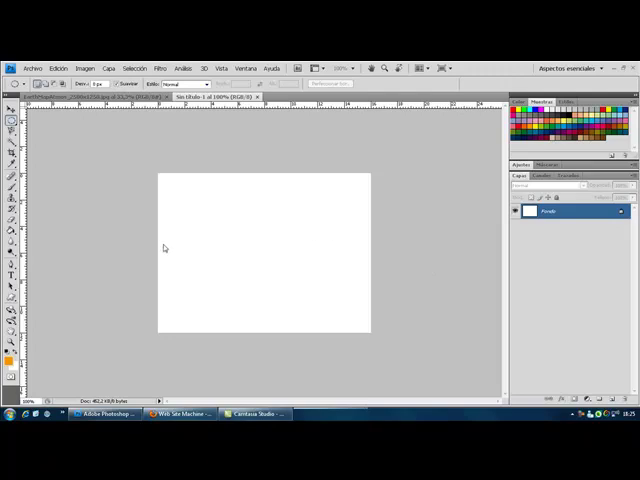
mouse_move(338, 246)
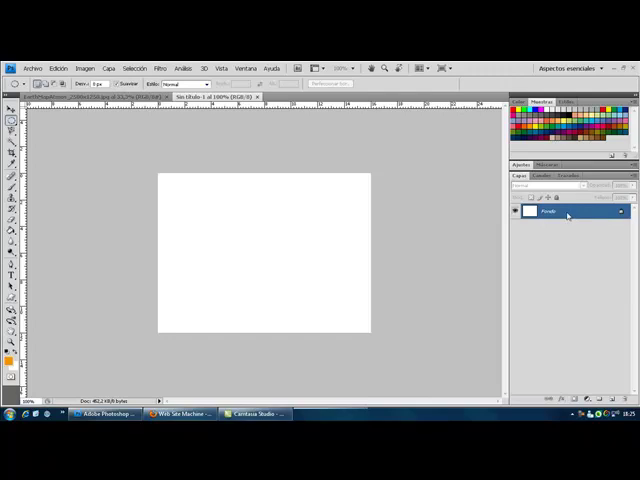
mouse_move(572, 220)
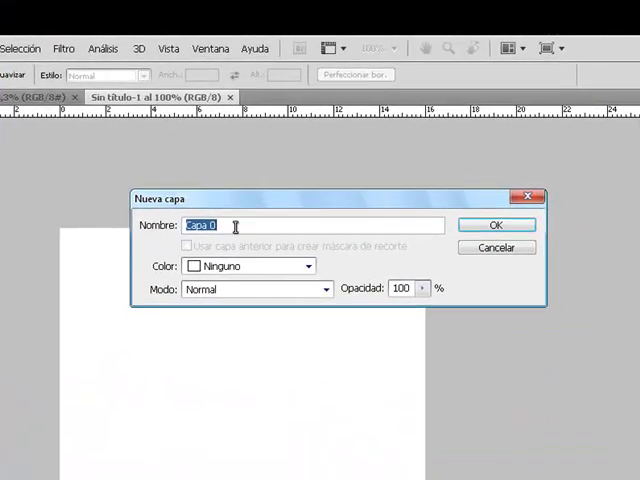
Name the new background layer 'fondo' before filling it with black.
text(fondo)
text(cir)
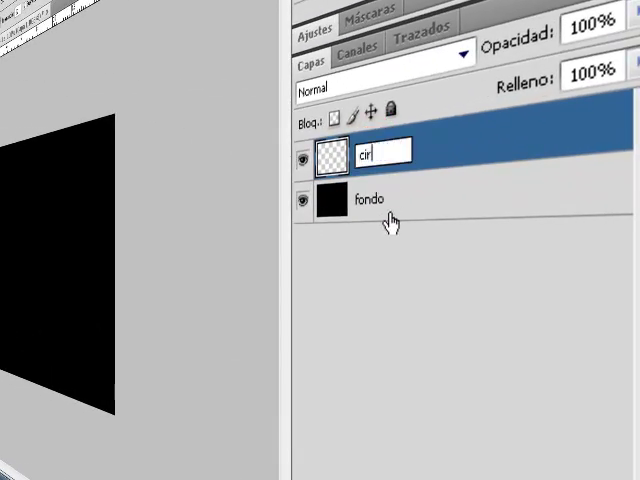
Name the layer 'círculo' and outline a circular marquee centred on the canvas.
text(culo)
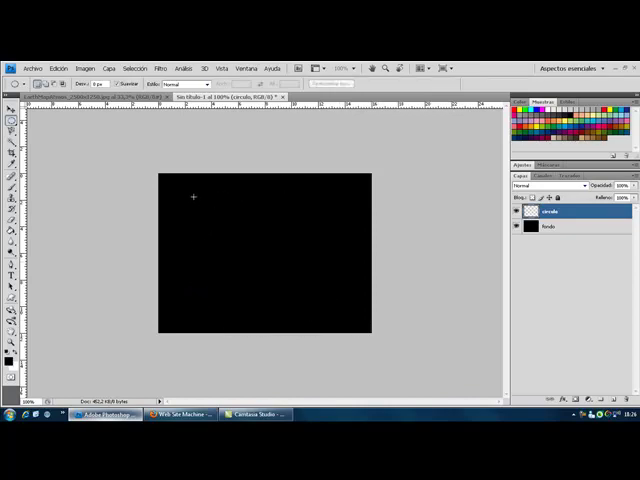
drag(192, 196, 256, 264)
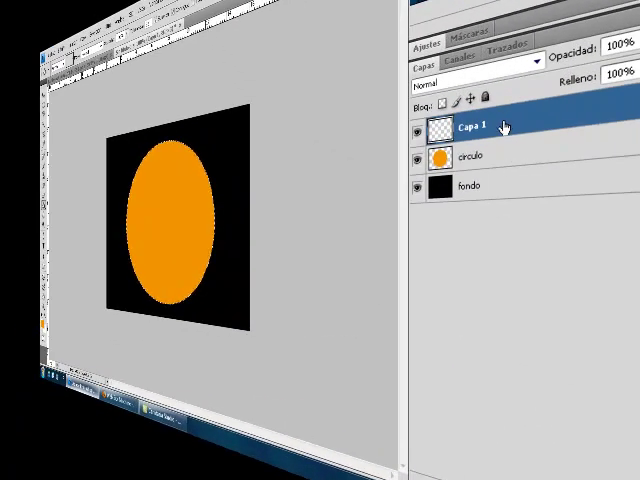
Rename the new empty layer 'brillo' and mark an oval marquee near the circle's top.
double_click(470, 126)
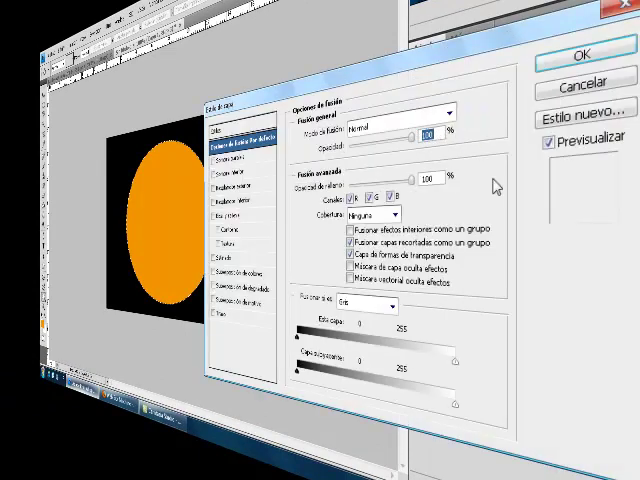
click(576, 52)
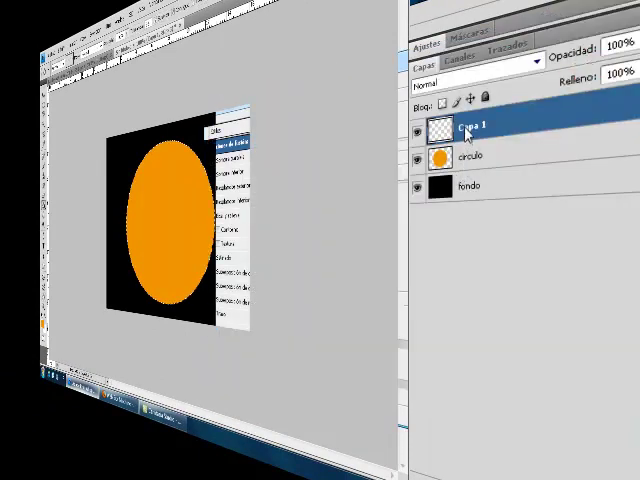
double_click(480, 126)
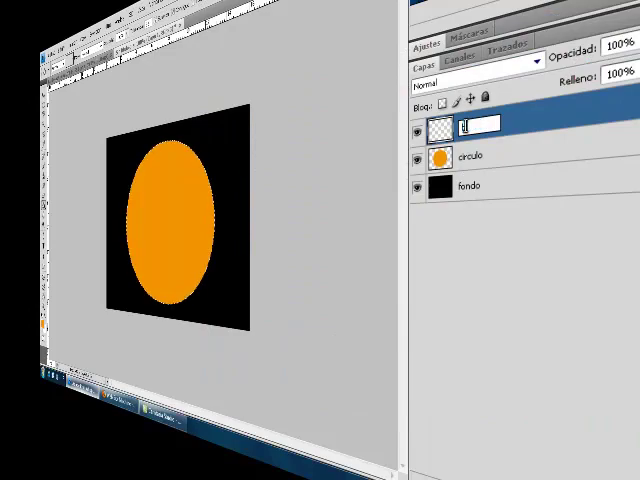
text(brillo)
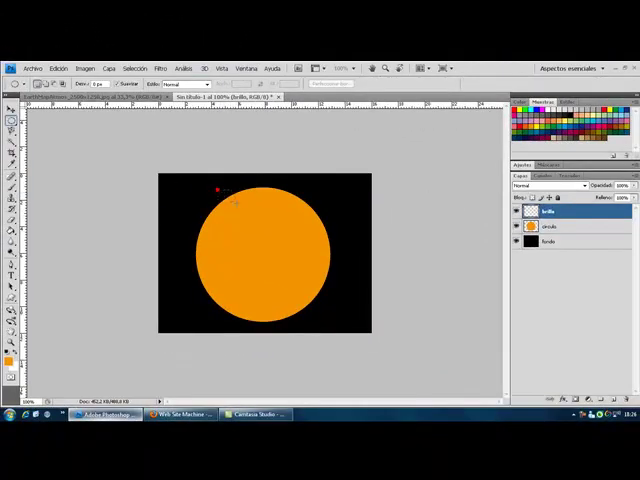
drag(216, 188, 304, 236)
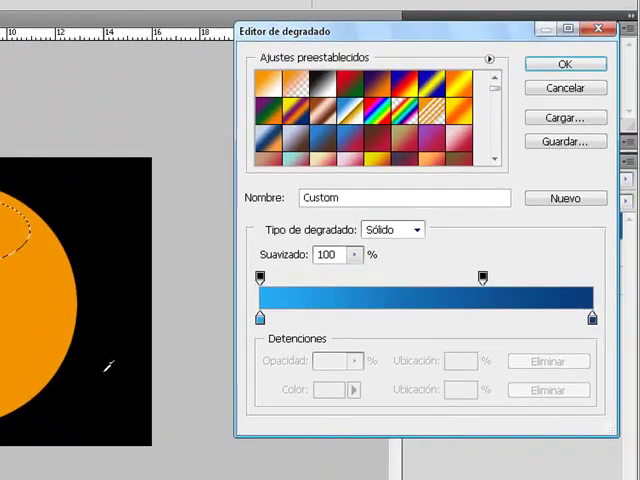
Make both gradient colour stops white and reposition an opacity stop for the fade.
click(260, 318)
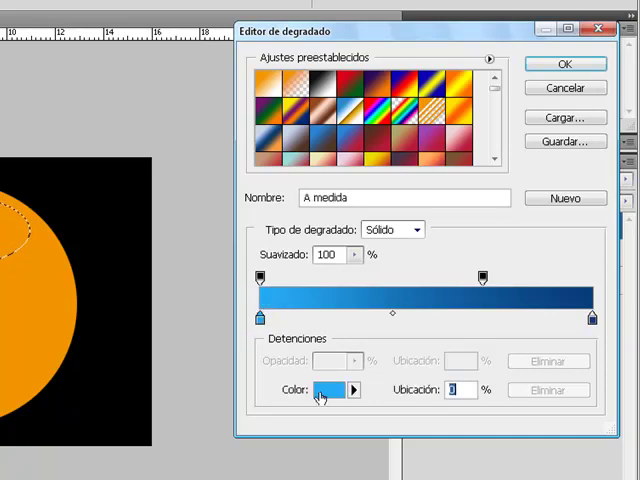
click(338, 390)
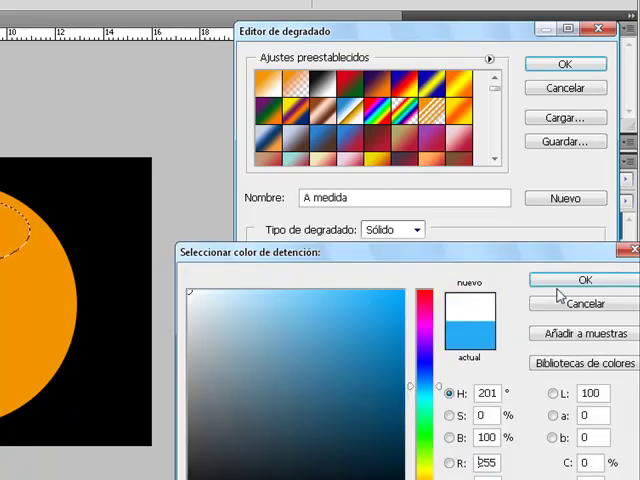
click(584, 280)
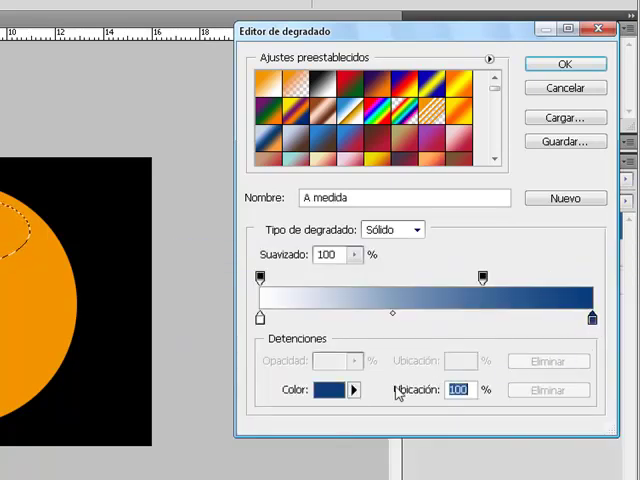
click(344, 390)
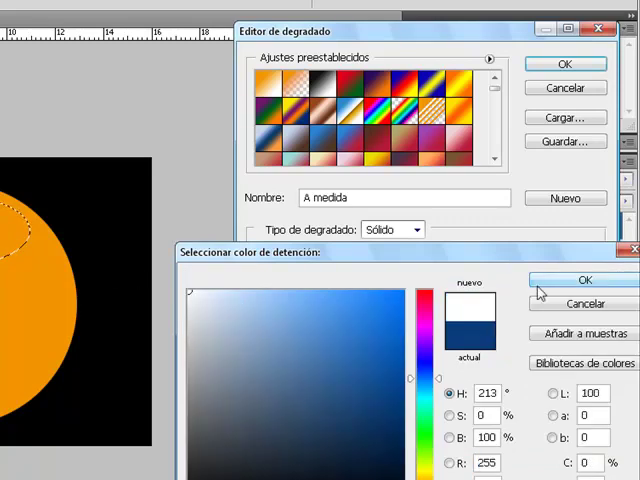
click(584, 280)
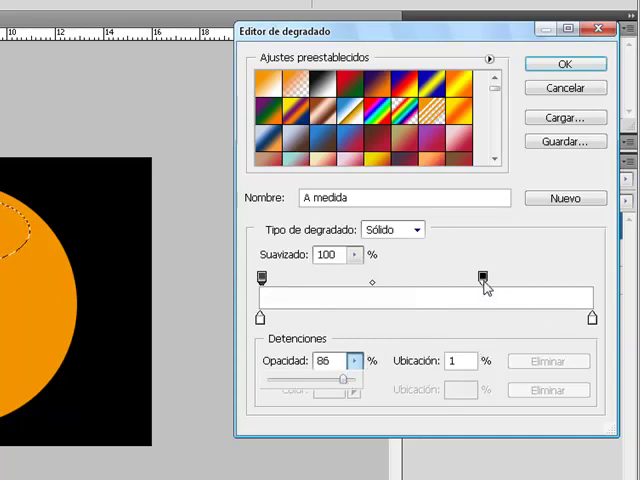
drag(480, 276, 592, 276)
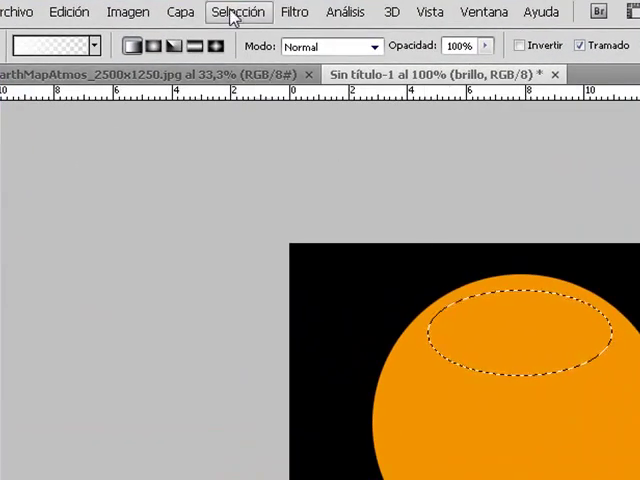
Bring up the Select menu options to modify the oval selection on brillo.
click(238, 12)
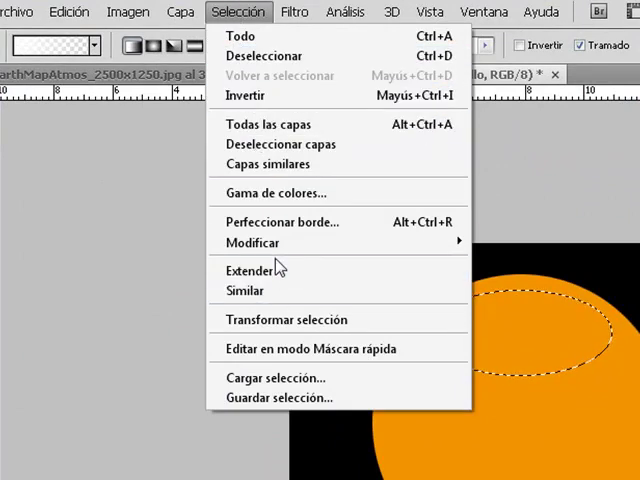
mouse_move(252, 242)
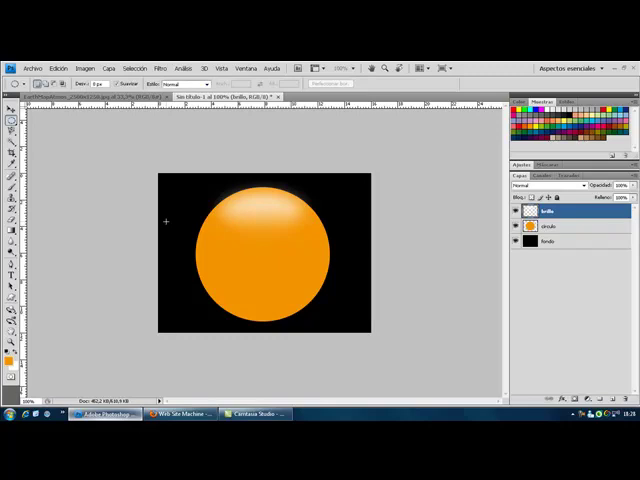
mouse_move(186, 250)
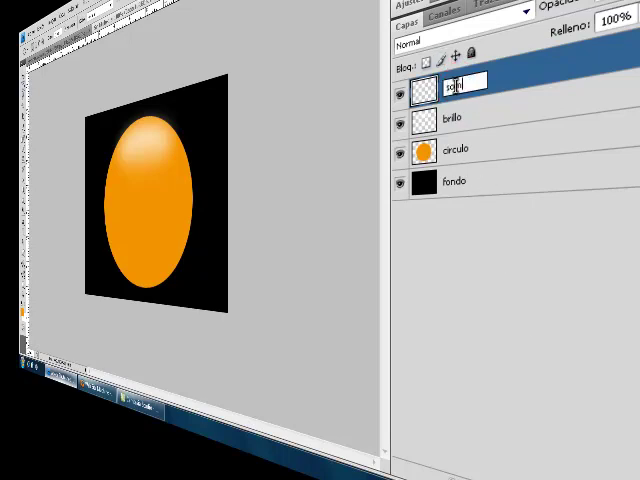
Name the new layer above brillo 'sombra interior'.
text(sombra inte)
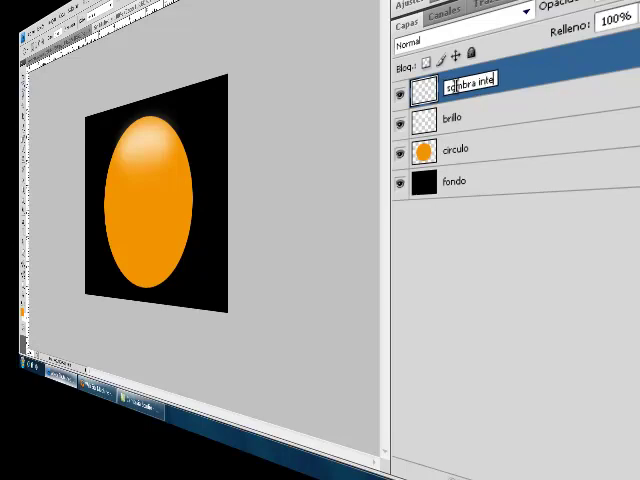
text(sombra interior)
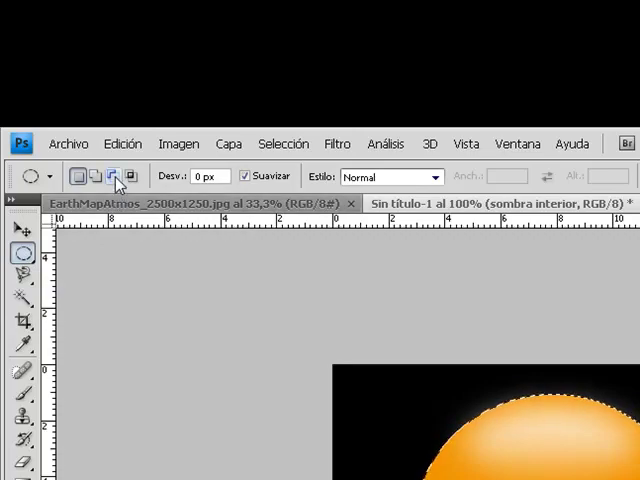
mouse_move(112, 176)
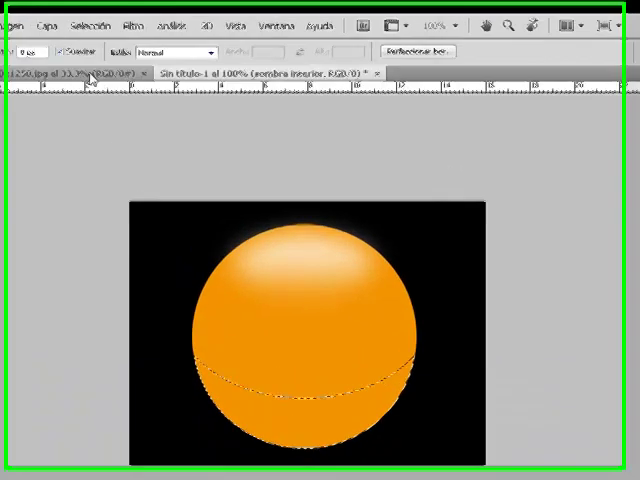
Soften the edges of the circle selection for the inner shadow.
click(88, 20)
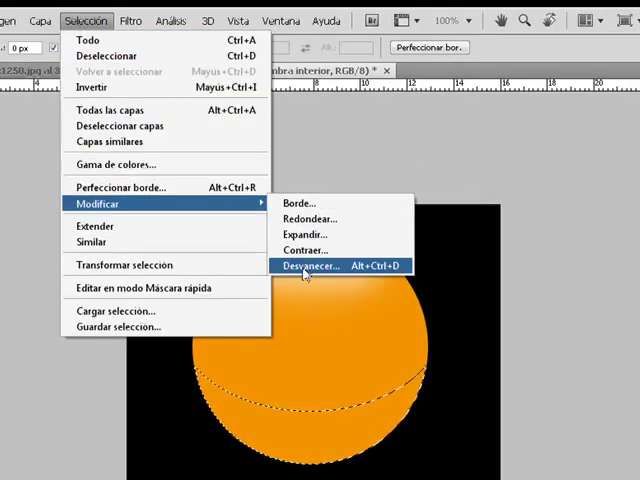
click(312, 264)
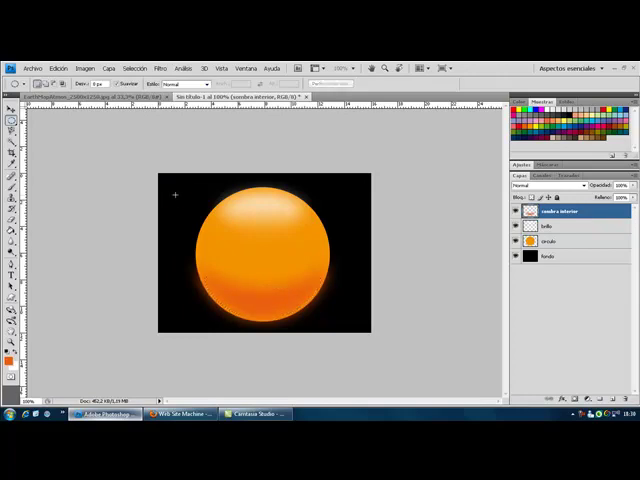
mouse_move(176, 278)
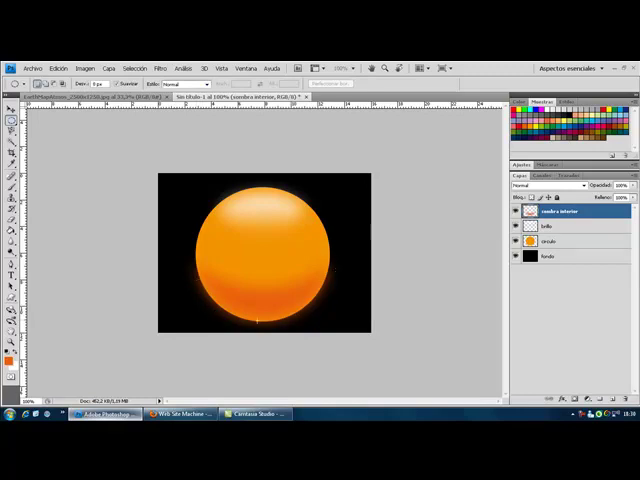
mouse_move(490, 294)
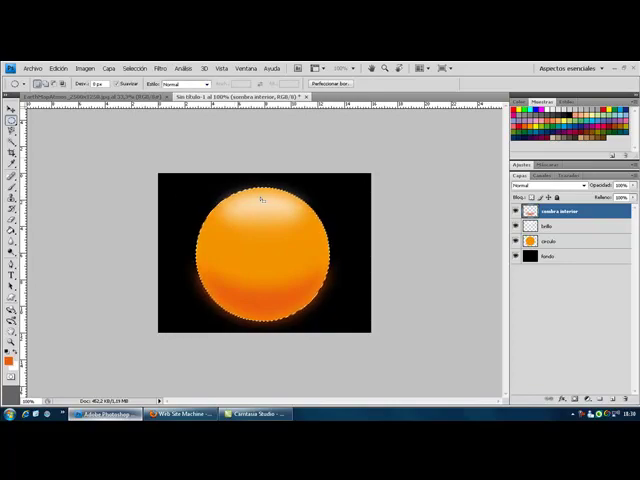
Deselect the globe, keeping its darkened lower shading.
click(116, 16)
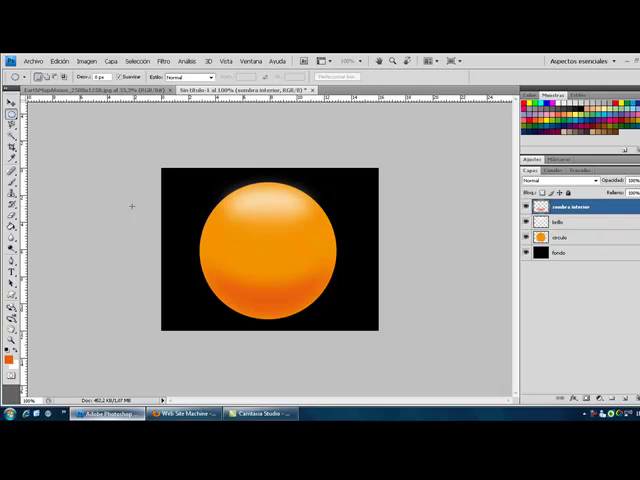
mouse_move(148, 196)
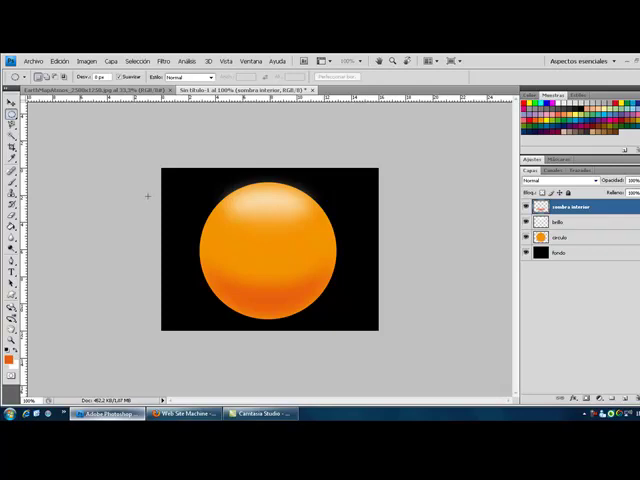
mouse_move(150, 192)
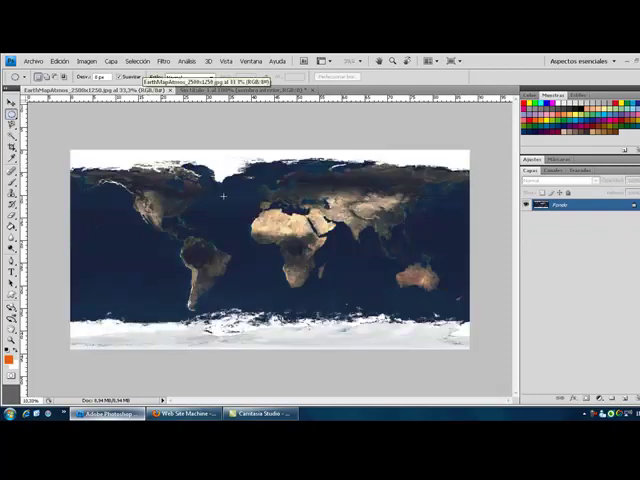
mouse_move(84, 152)
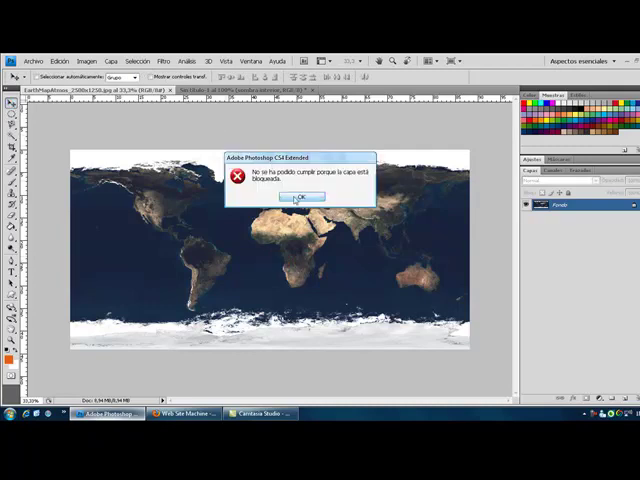
Convert the map's locked Background to a layer and bring it into the globe document.
click(300, 196)
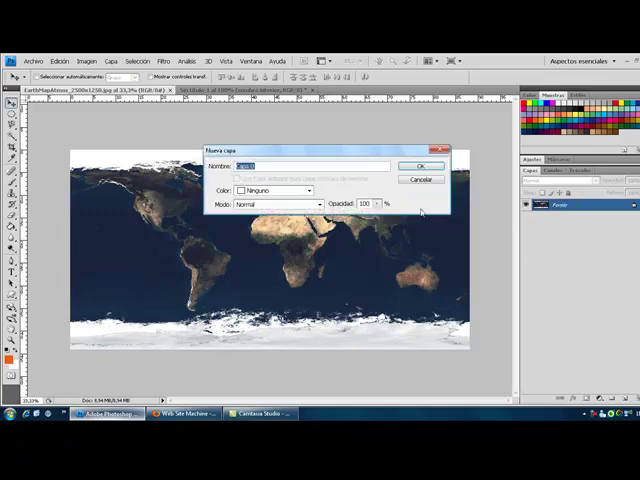
click(422, 166)
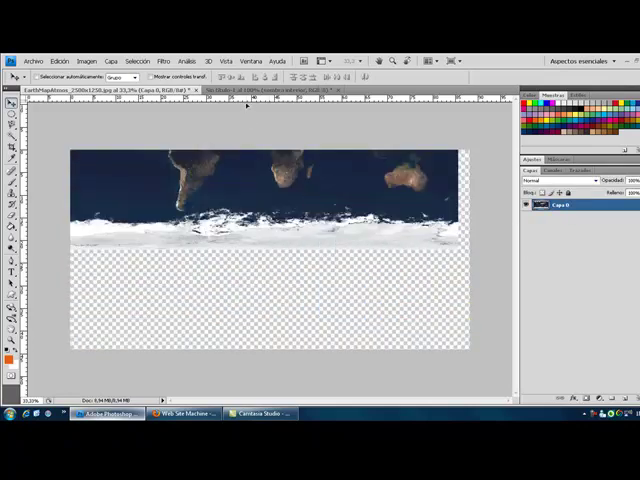
click(280, 90)
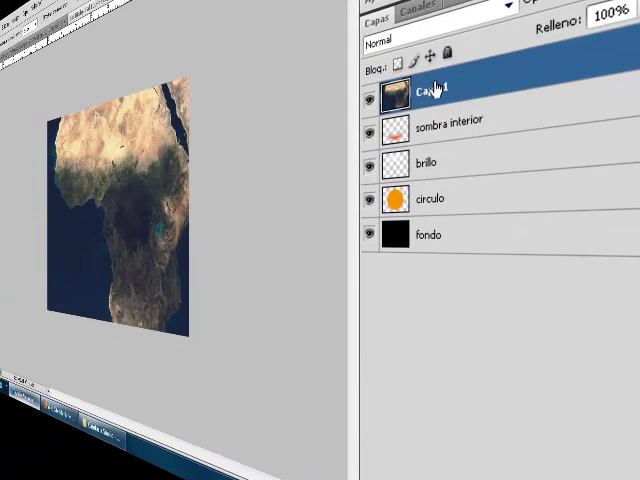
Put the world map layer's name into edit mode in the Layers panel.
double_click(428, 88)
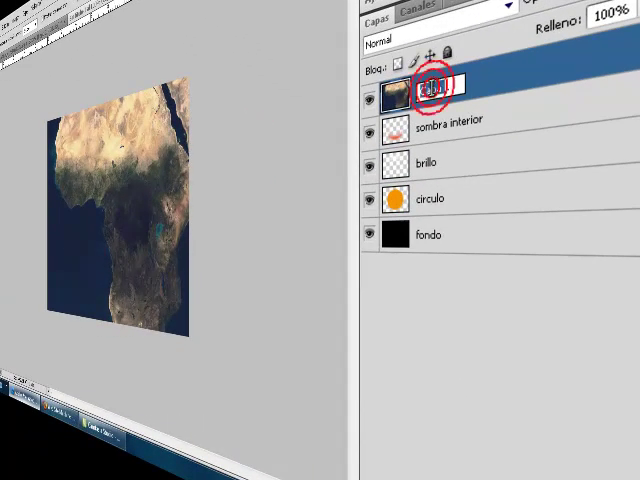
double_click(430, 92)
text(10)
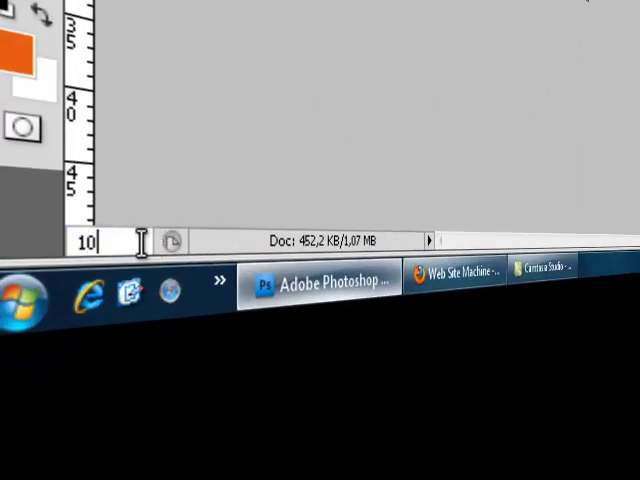
Zoom out so the whole world map is visible before scaling it to the globe's width.
click(316, 284)
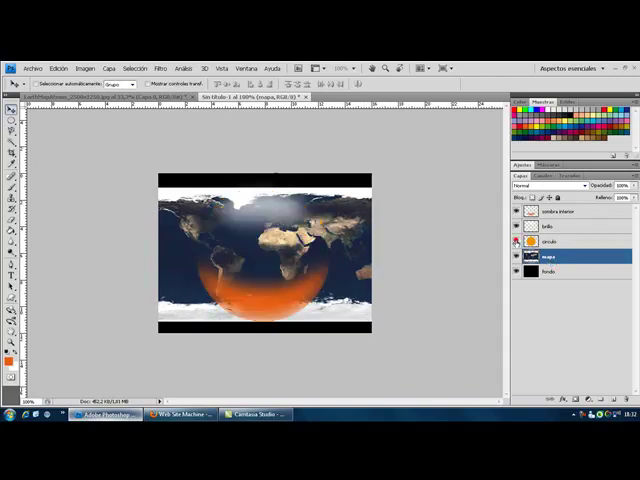
Draw a circular marquee matching the globe over the mapa layer.
click(516, 242)
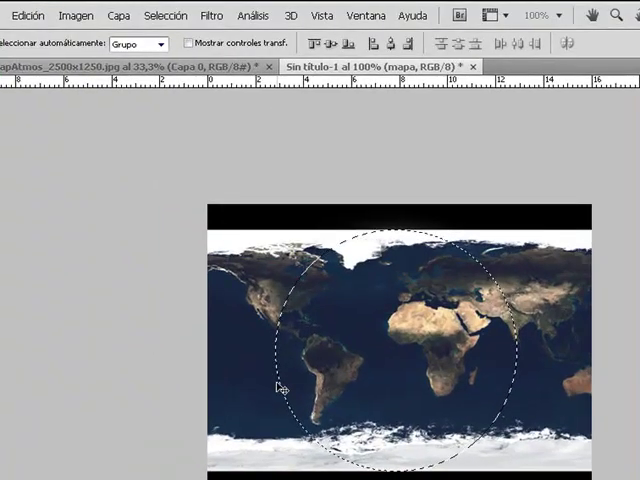
Apply Filter > Distort > Spherize at 100% Normal mode to the map inside the circle.
click(212, 16)
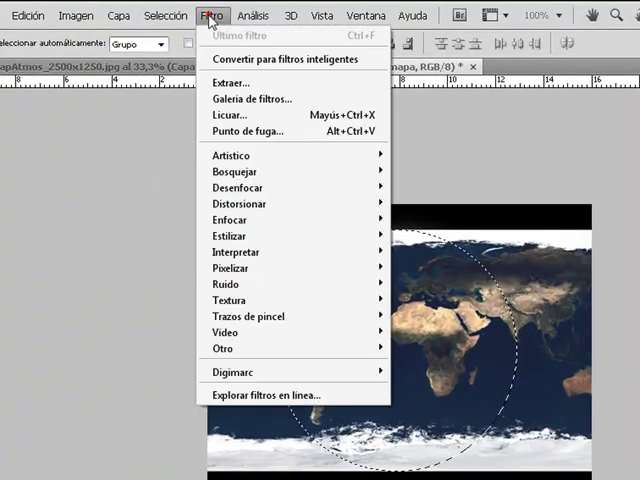
mouse_move(236, 204)
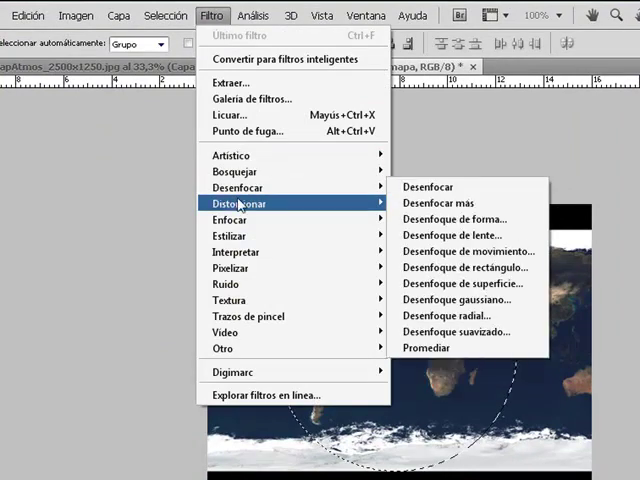
mouse_move(232, 236)
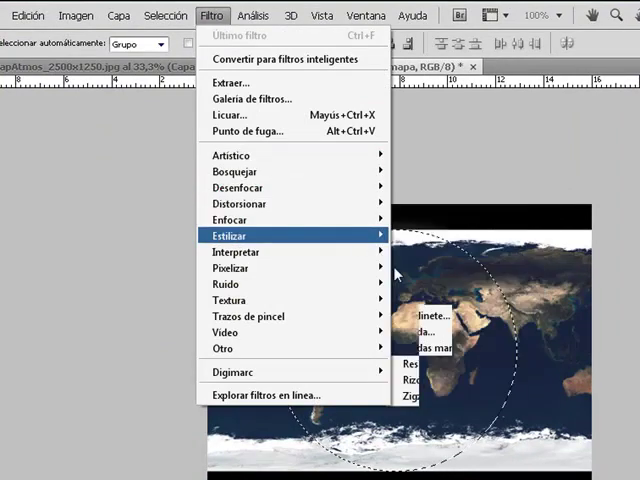
mouse_move(238, 204)
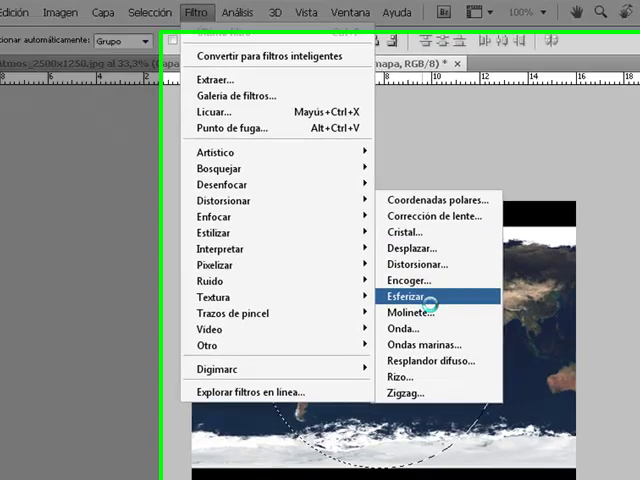
click(412, 296)
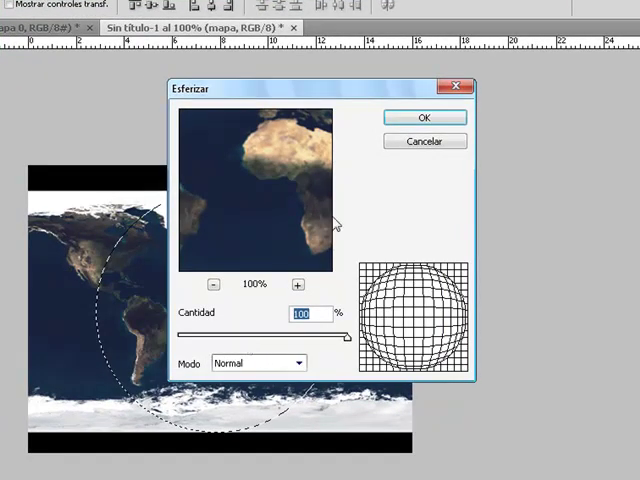
mouse_move(330, 300)
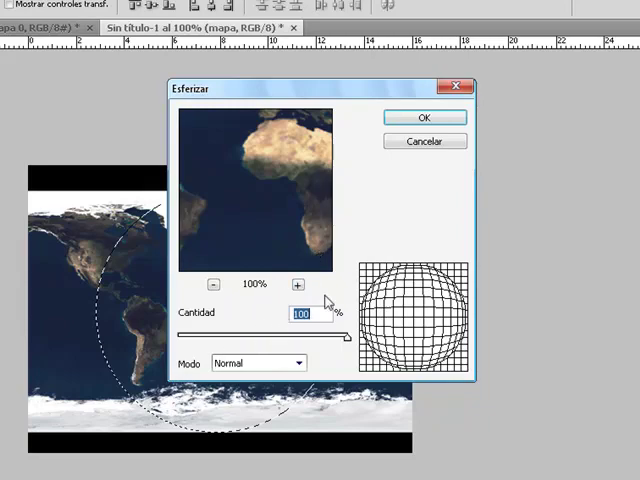
click(424, 116)
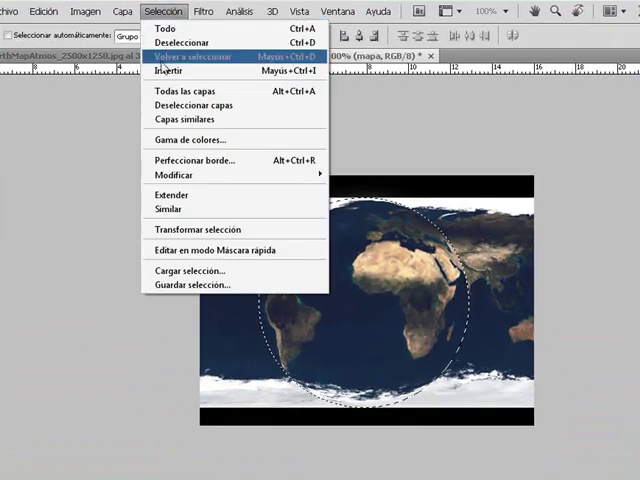
click(206, 56)
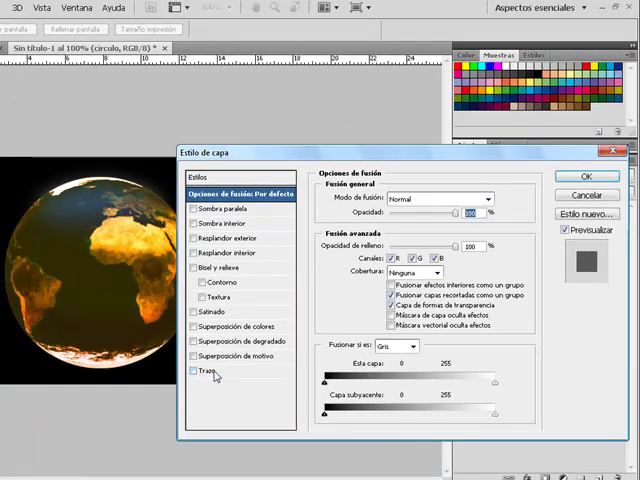
Add a small Stroke in a dark brown colour around the map globe.
click(196, 372)
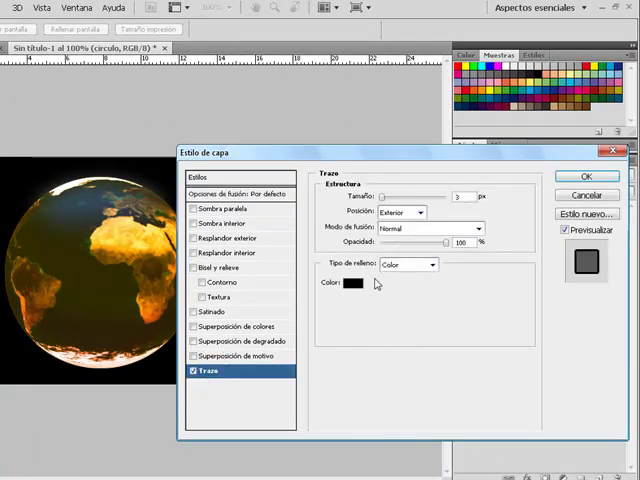
click(348, 284)
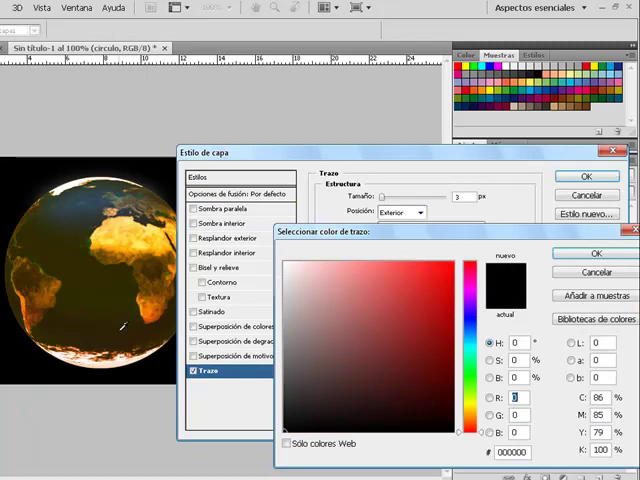
click(428, 400)
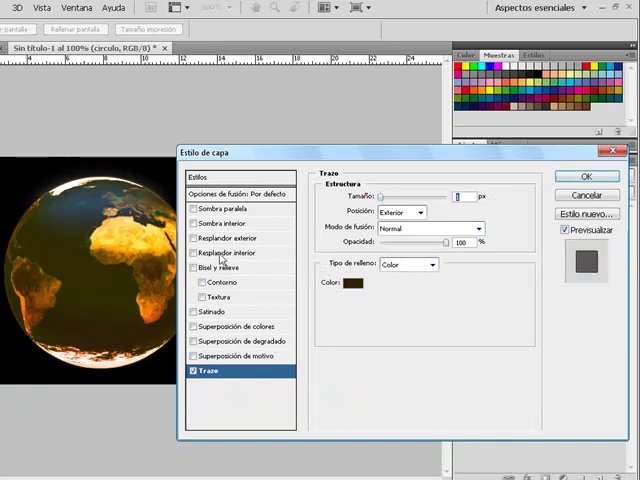
Enable Outer Glow on the globe and adjust its size.
click(228, 238)
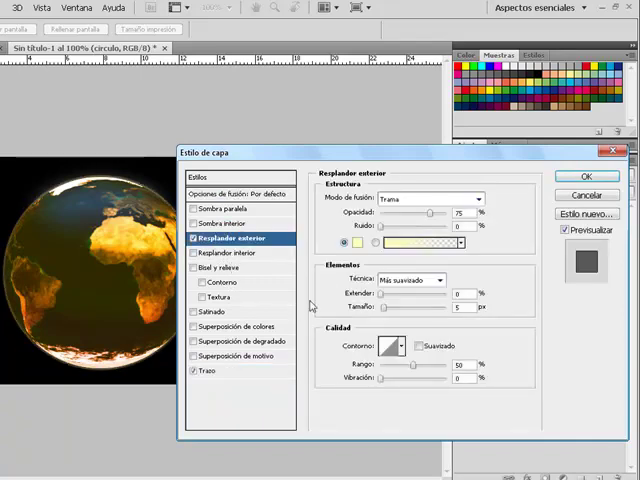
click(384, 308)
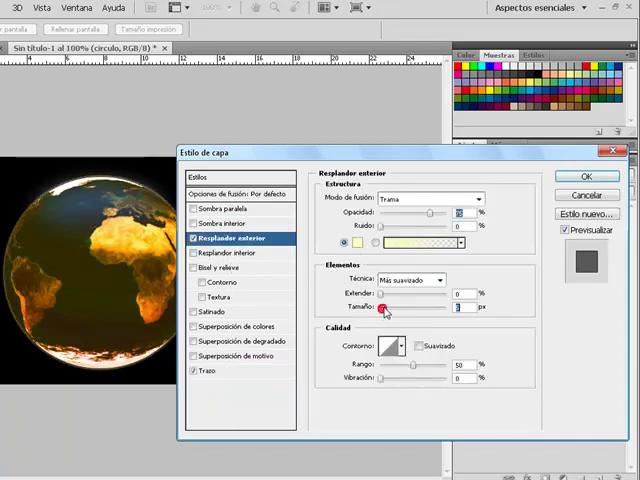